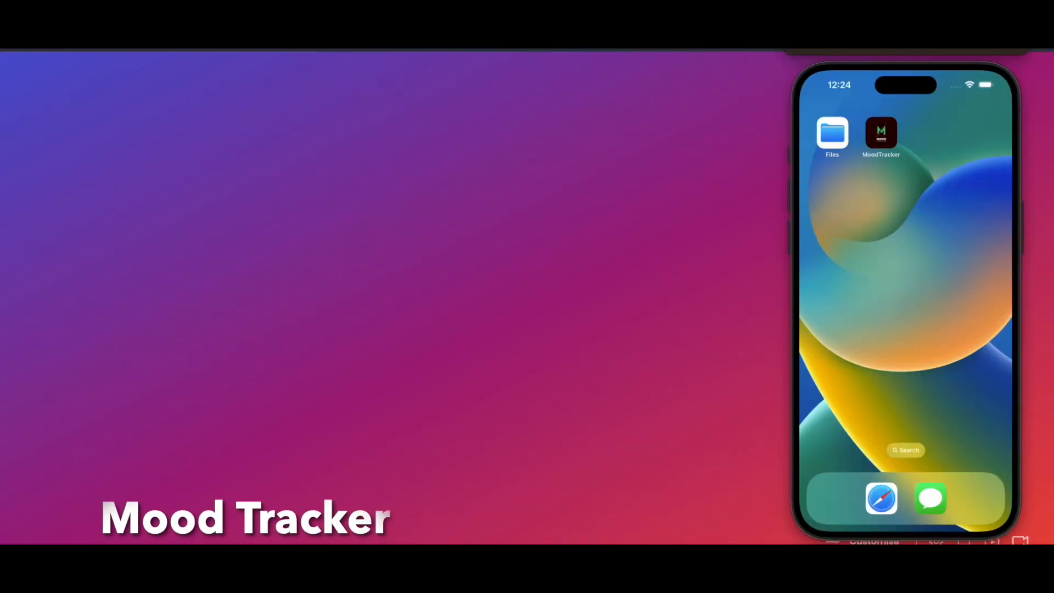
{"action": "left_click", "coordinate": [881, 133]}
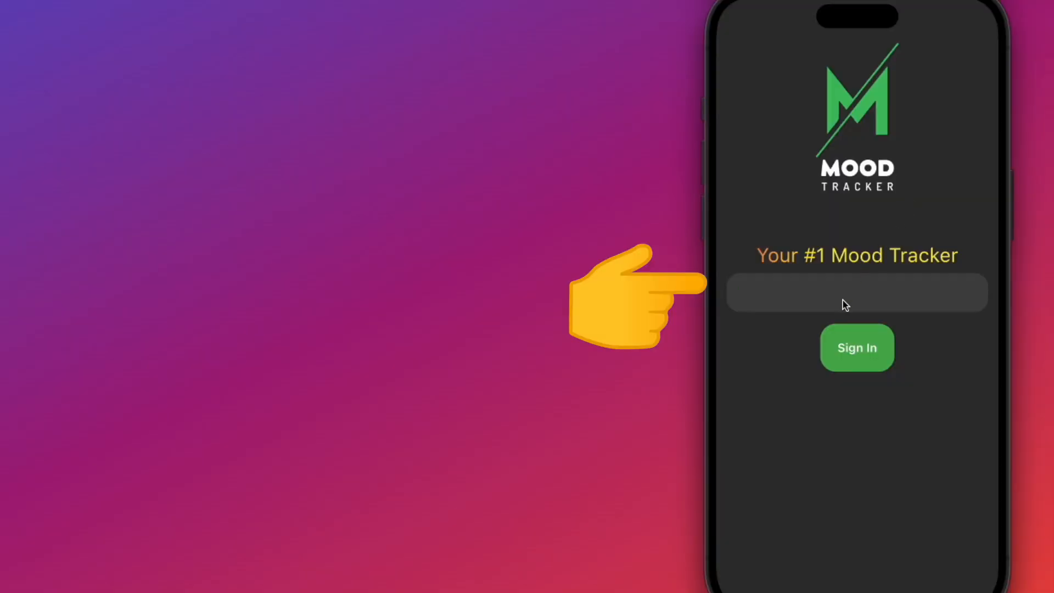
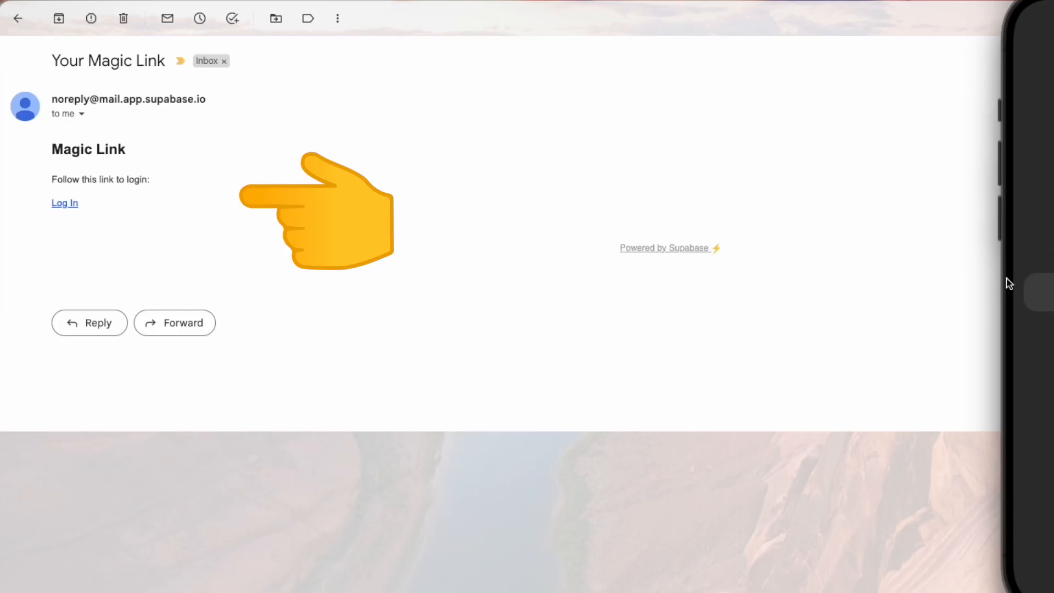
{"action": "right_click", "coordinate": [64, 202]}
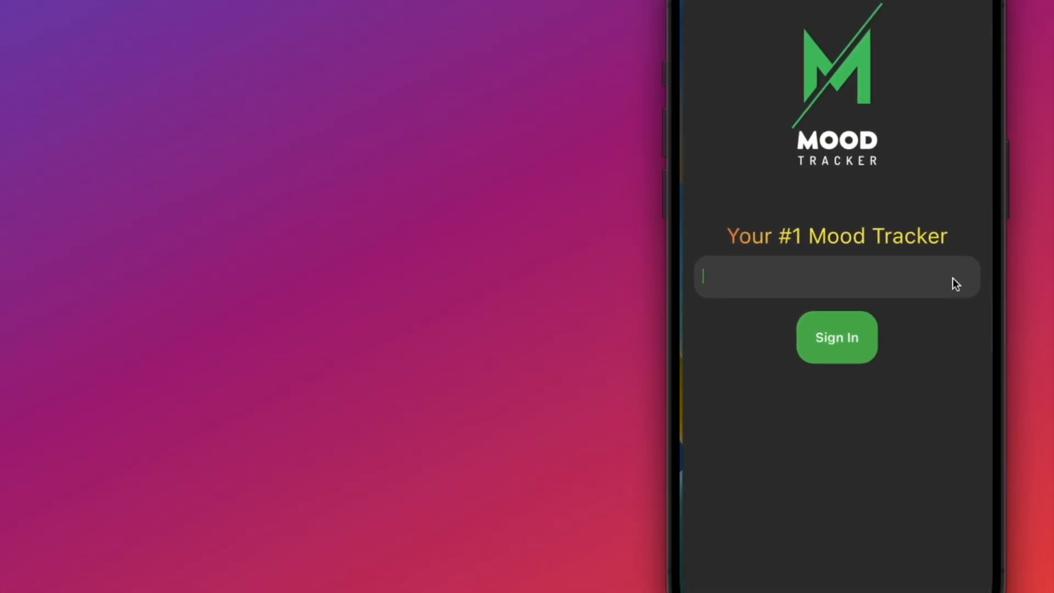
Sign in and reach the home screen greeting Dazzlers with mood choices.
{"action": "left_click", "coordinate": [836, 336]}
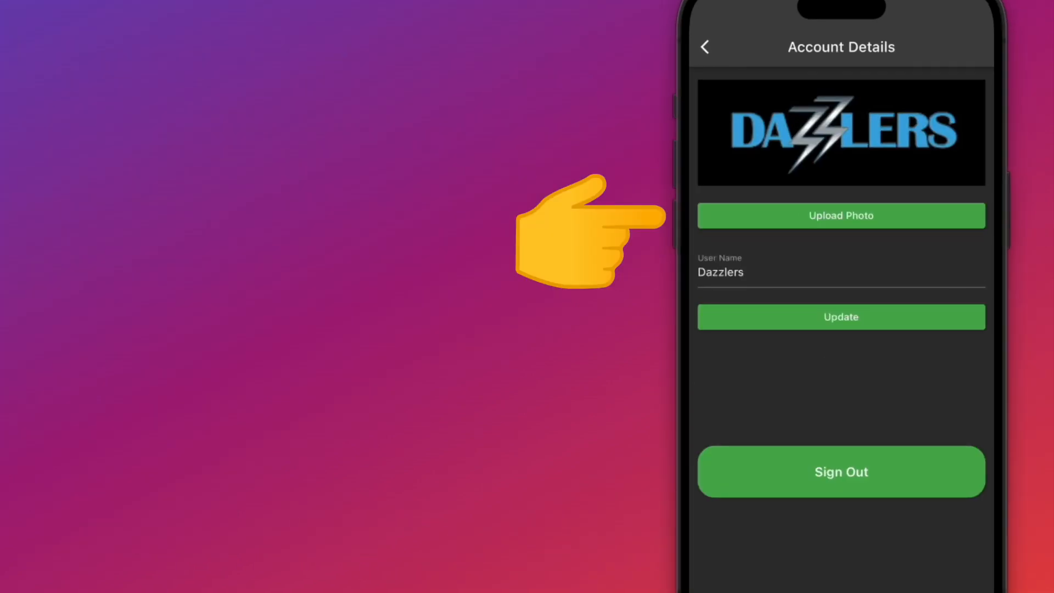
{"action": "left_click", "coordinate": [841, 215]}
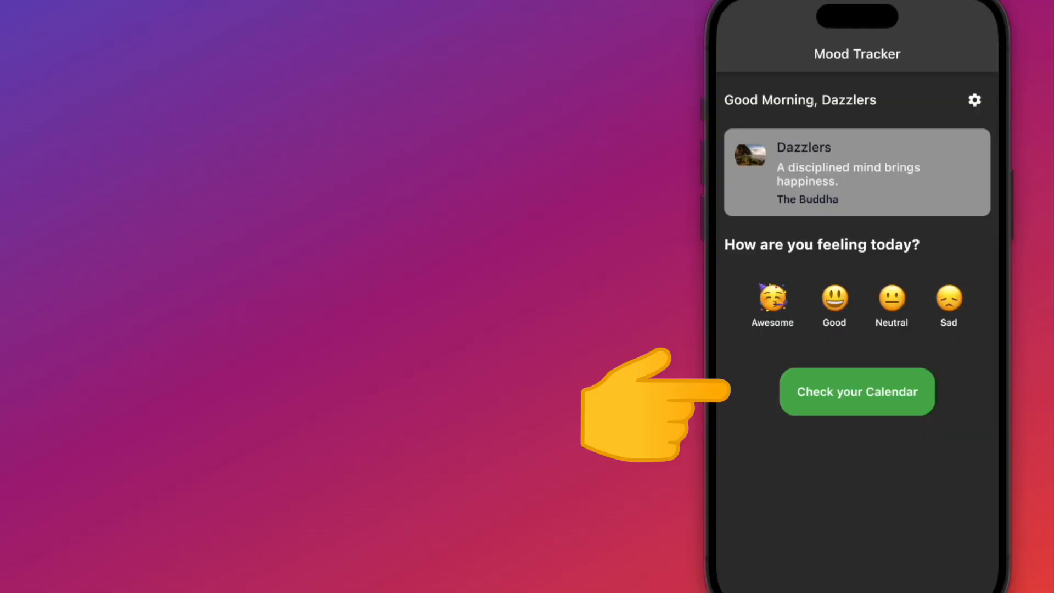
View the empty mood calendar, return home, and pick the Good mood.
{"action": "left_click", "coordinate": [857, 391]}
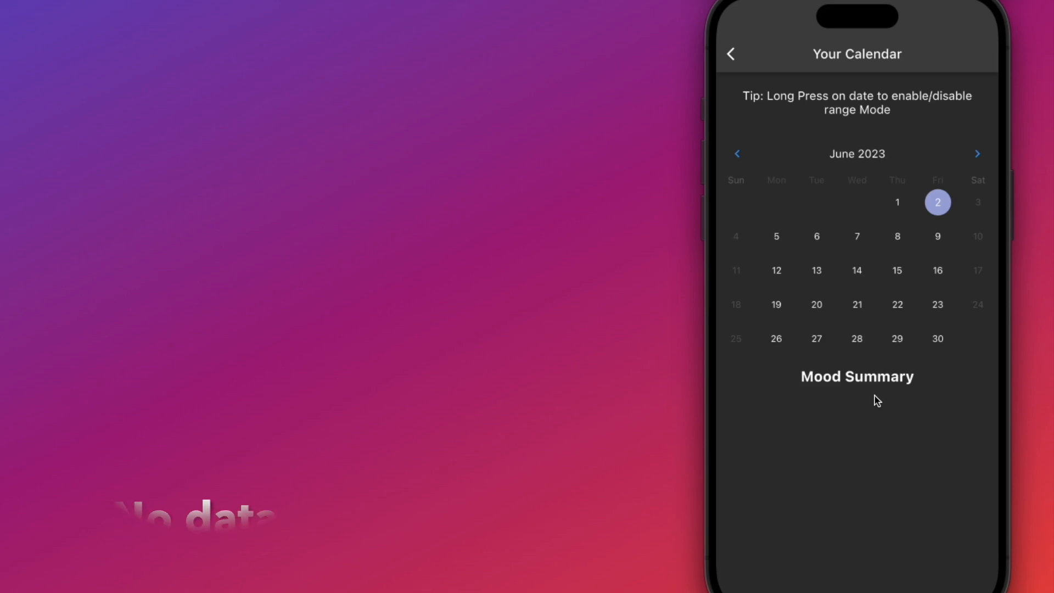
{"action": "left_click", "coordinate": [731, 54]}
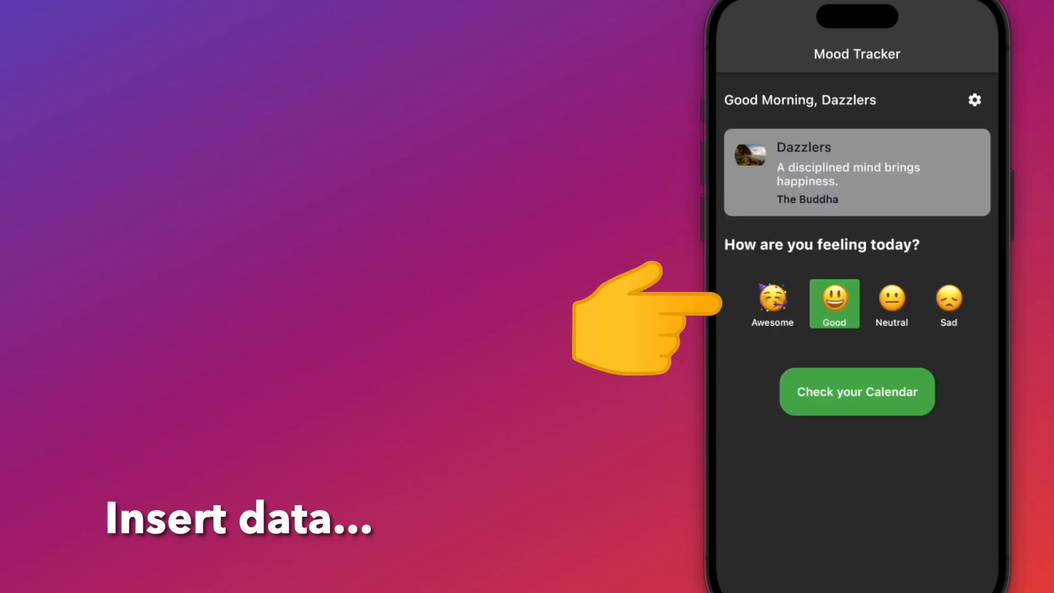
{"action": "left_click", "coordinate": [856, 391]}
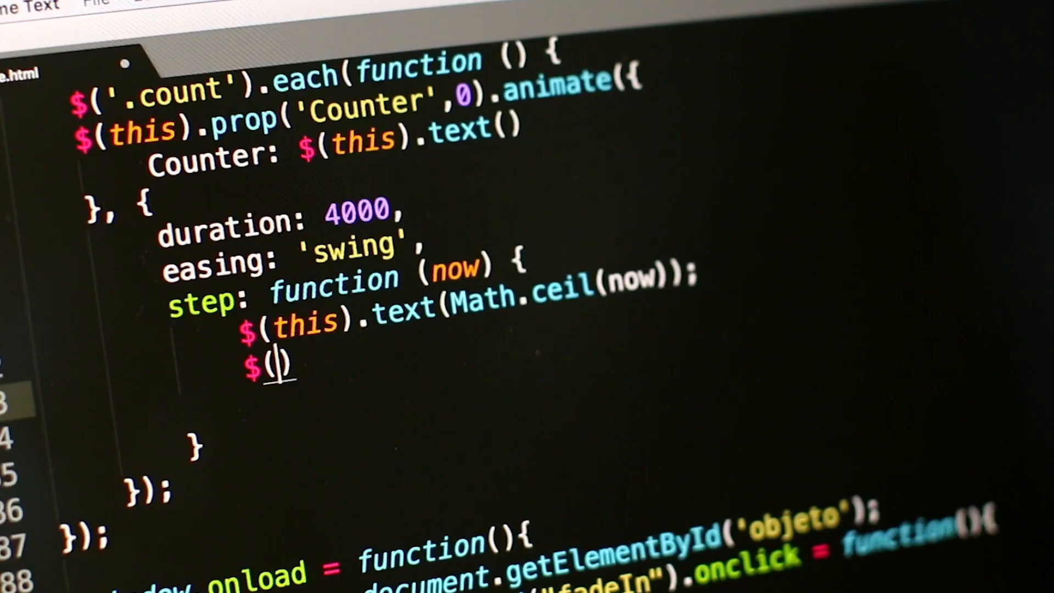
{"action": "type", "text": "this"}
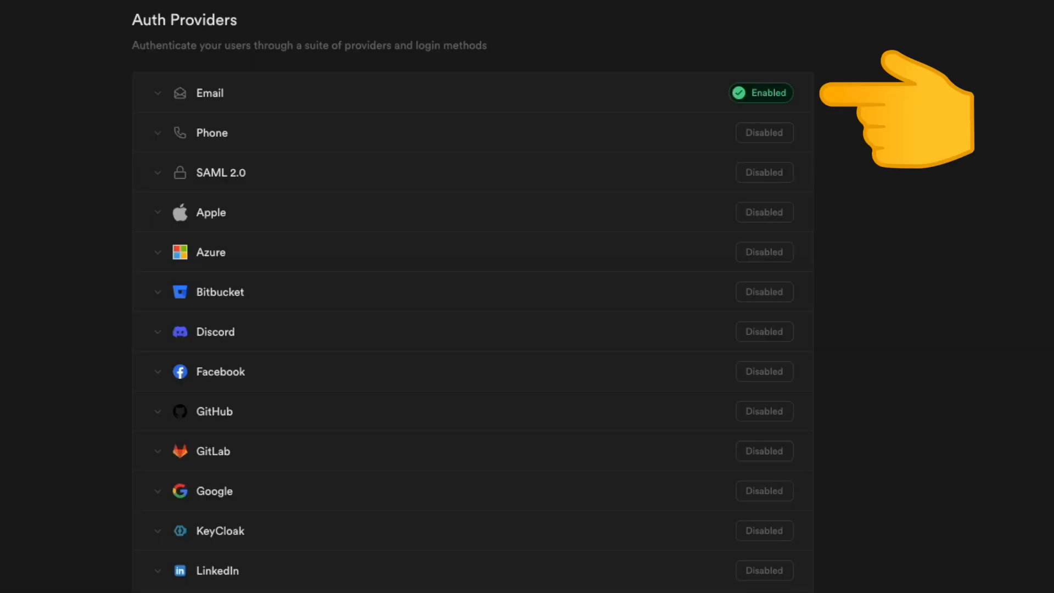
Open Authentication > Providers to confirm the Email provider is enabled.
{"action": "left_click", "coordinate": [209, 93]}
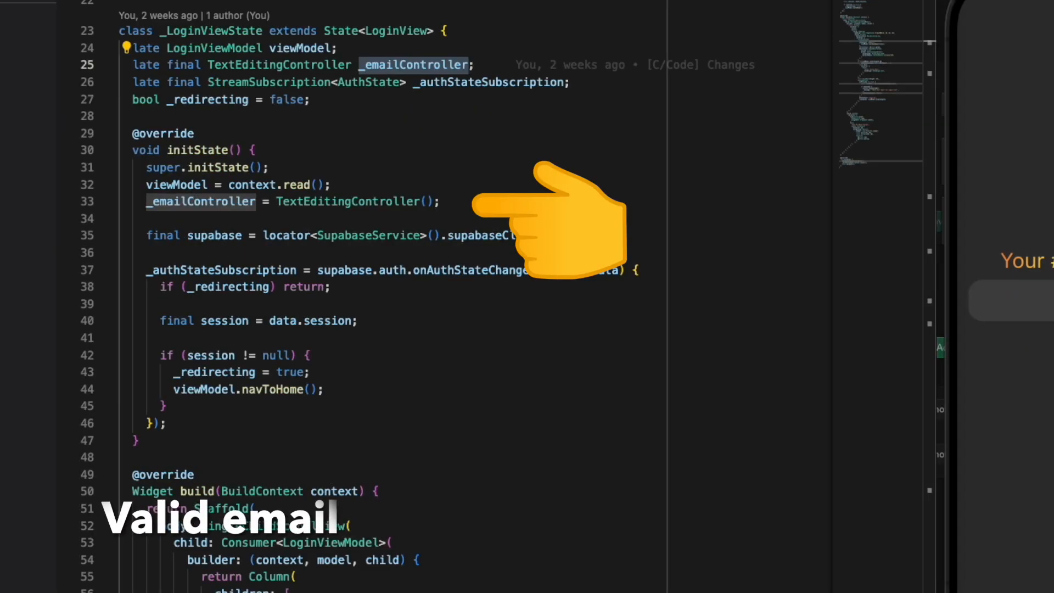
Scroll through the login view model to SupabaseService.signIn, then request a sign-in link.
{"action": "scroll", "scroll_direction": "down", "scroll_amount": 3}
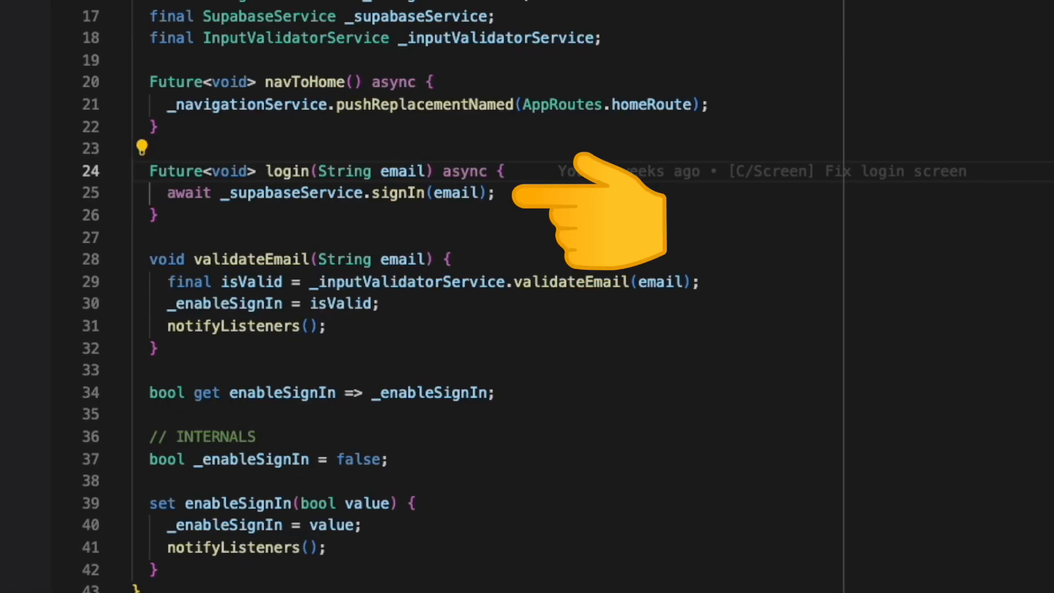
{"action": "scroll", "scroll_direction": "down", "scroll_amount": 3}
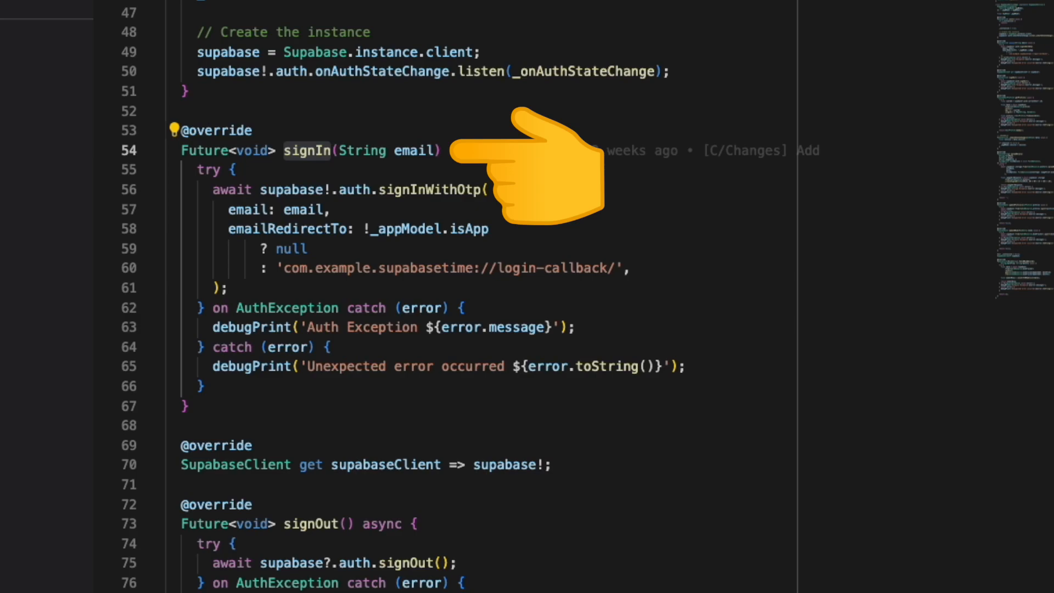
{"action": "type", "text": "async {"}
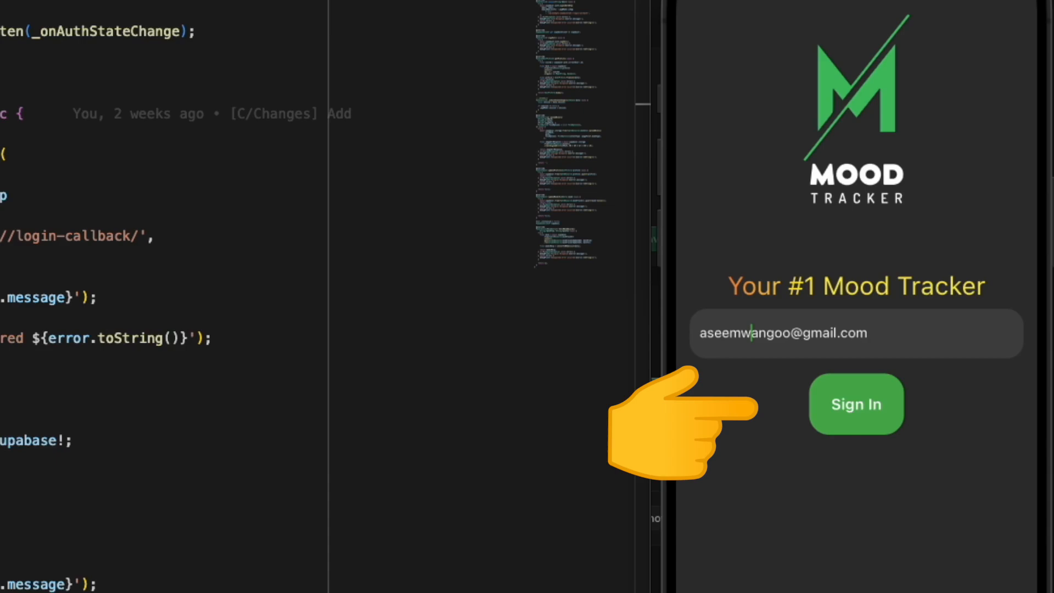
{"action": "left_click", "coordinate": [856, 403]}
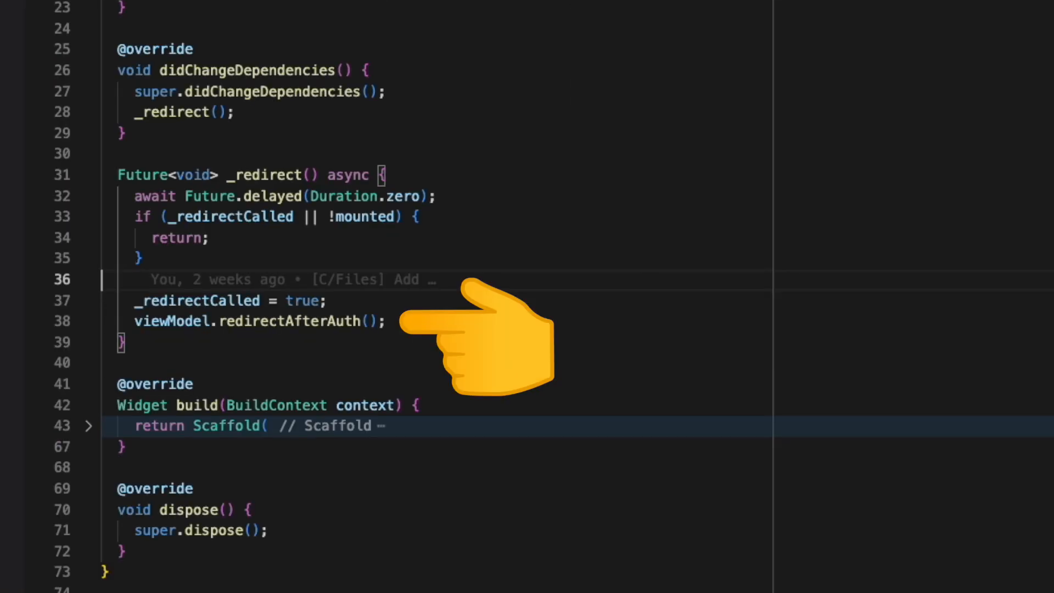
{"action": "mouse_move", "coordinate": [308, 322]}
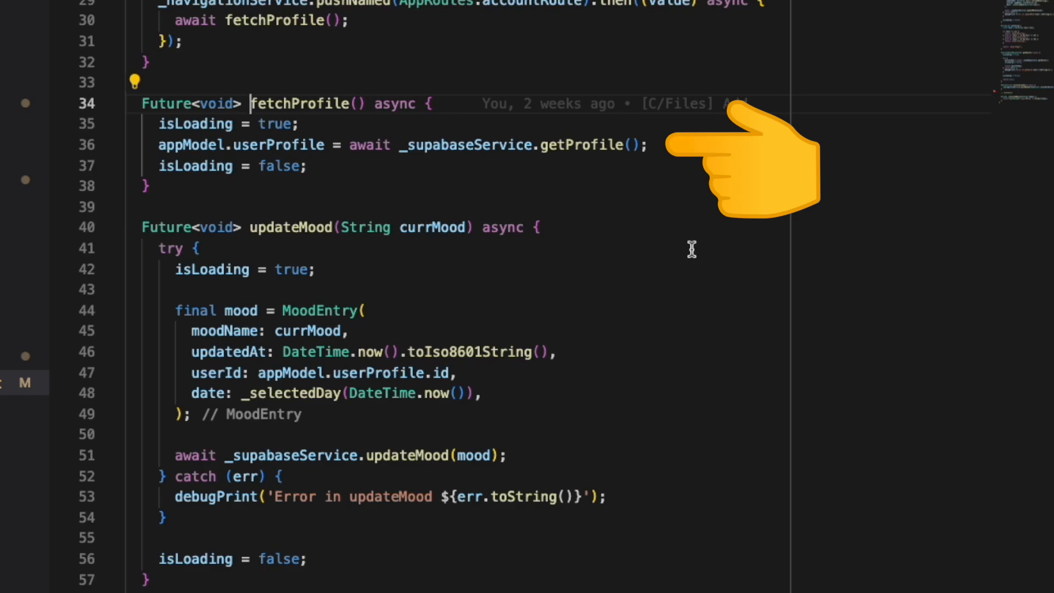
Scroll the view model to the fetchProfile and updateMood methods.
{"action": "scroll", "scroll_direction": "down", "scroll_amount": 3}
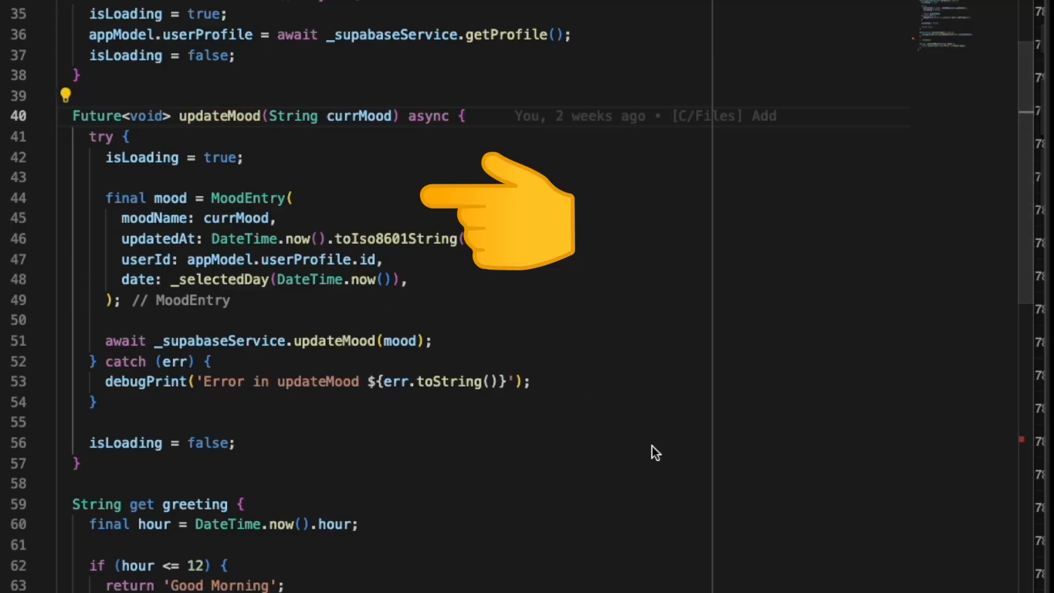
Walk through updateMood, the MoodEntry model and the Supabase upsert into the mood table.
{"action": "left_click", "coordinate": [181, 116]}
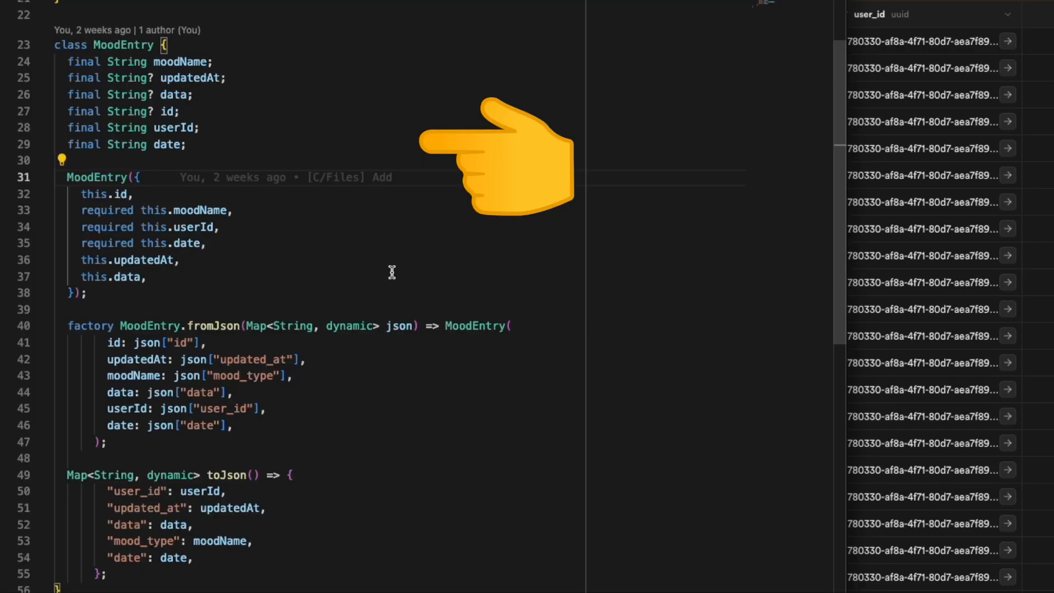
{"action": "scroll", "scroll_direction": "down", "scroll_amount": 3}
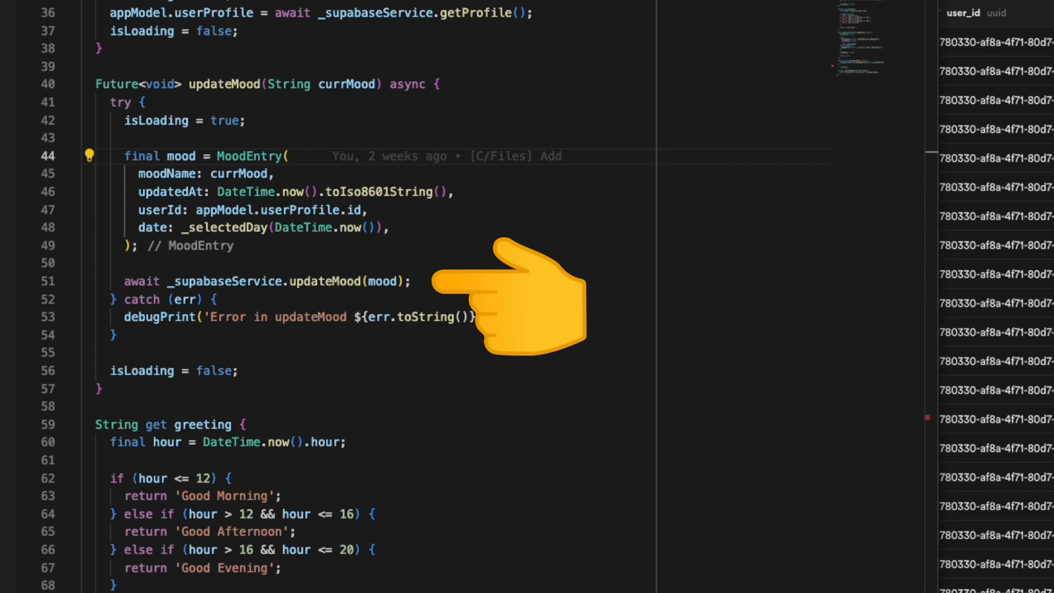
{"action": "scroll", "scroll_direction": "down", "scroll_amount": 3}
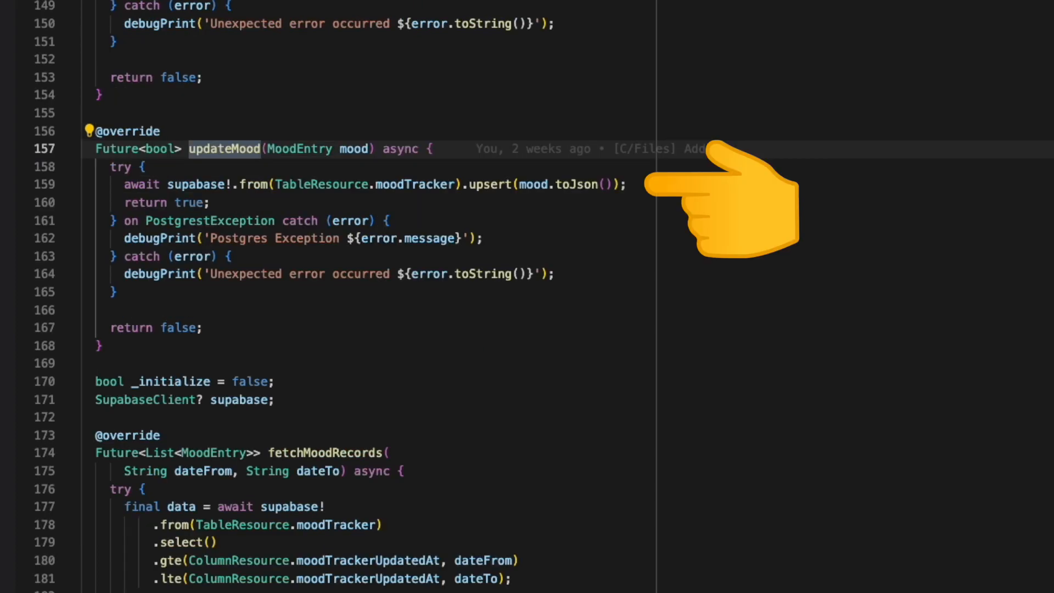
{"action": "mouse_move", "coordinate": [298, 229]}
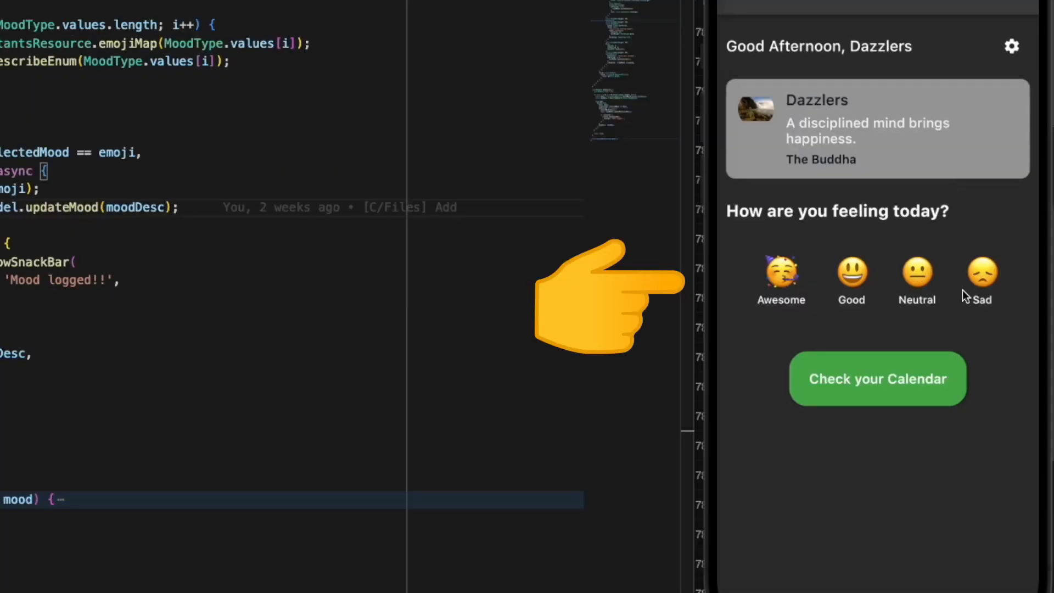
Log Sad as today's mood and view the calendar's Mood Summary.
{"action": "left_click", "coordinate": [982, 274]}
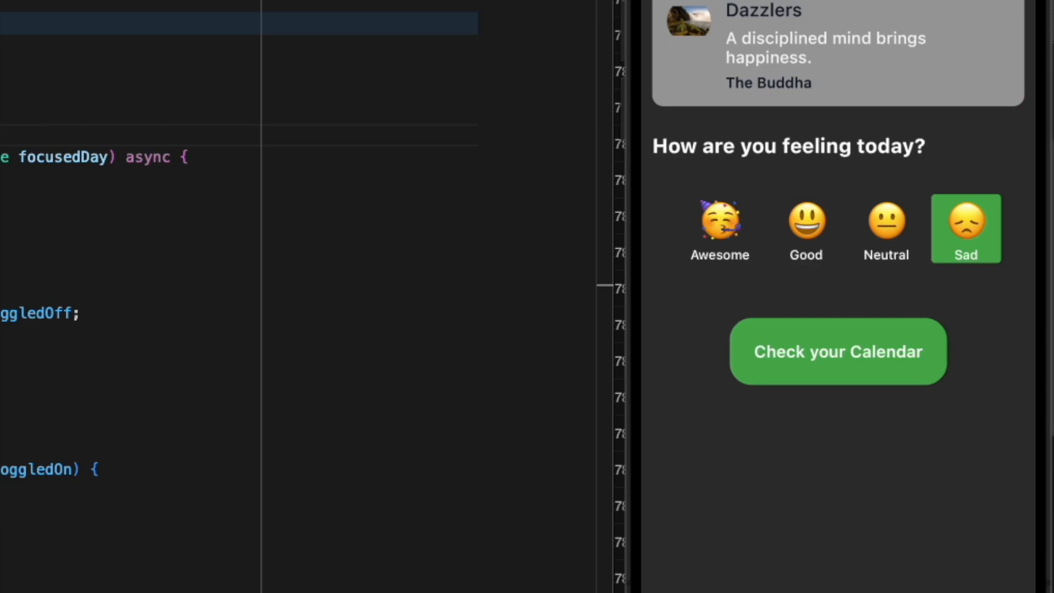
{"action": "mouse_move", "coordinate": [853, 351]}
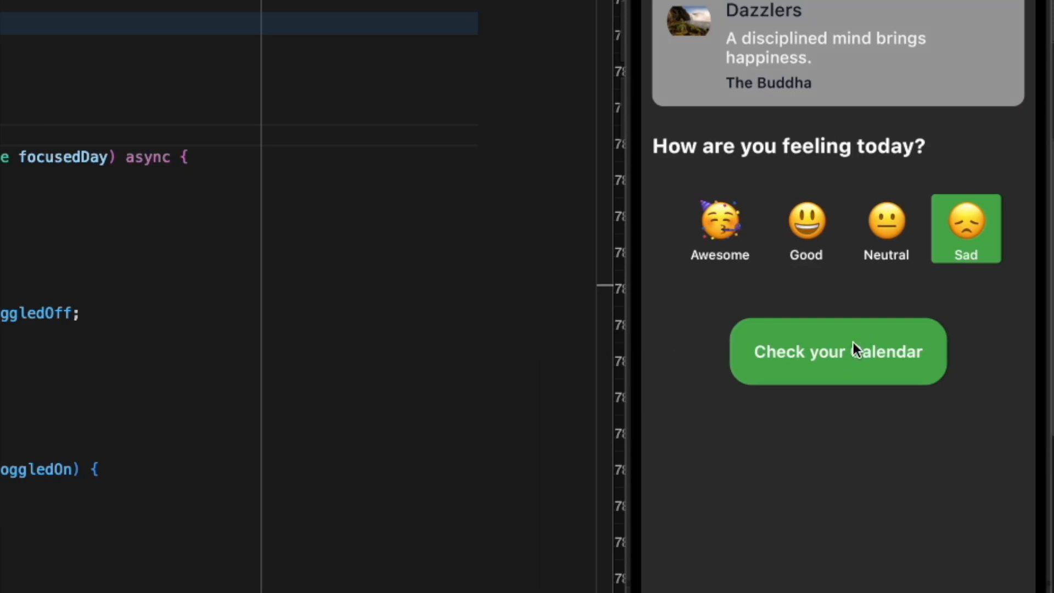
{"action": "left_click", "coordinate": [838, 351]}
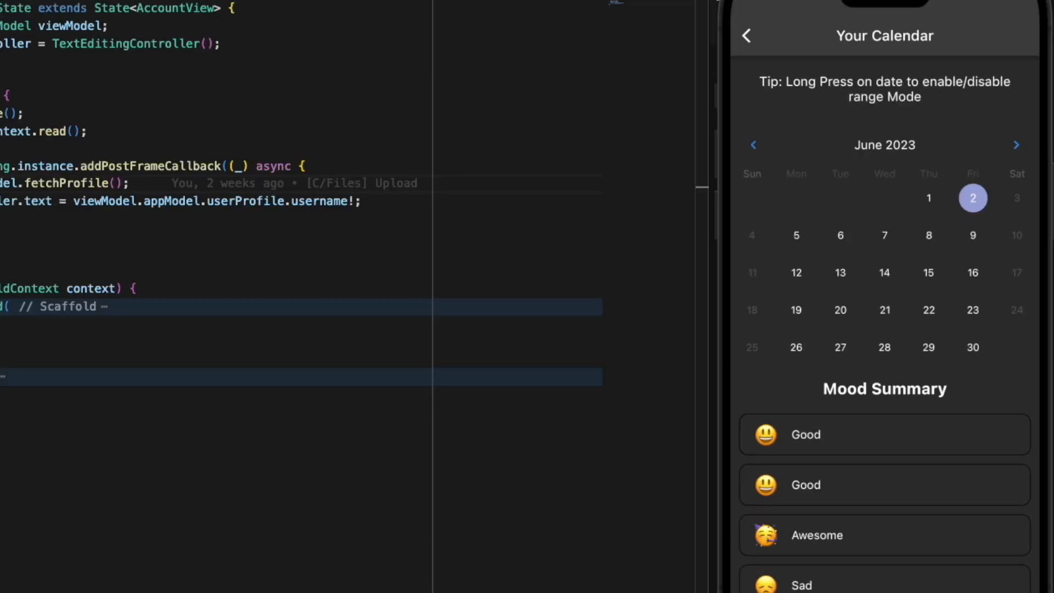
Go back from the calendar and view Account Details for Dazzlers.
{"action": "left_click", "coordinate": [746, 35]}
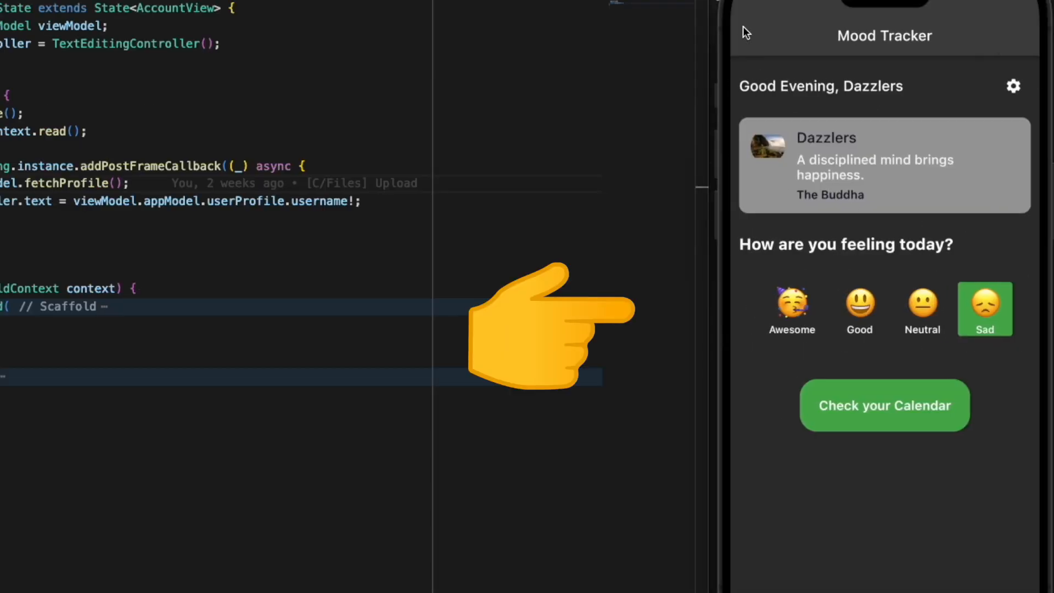
{"action": "mouse_move", "coordinate": [990, 106]}
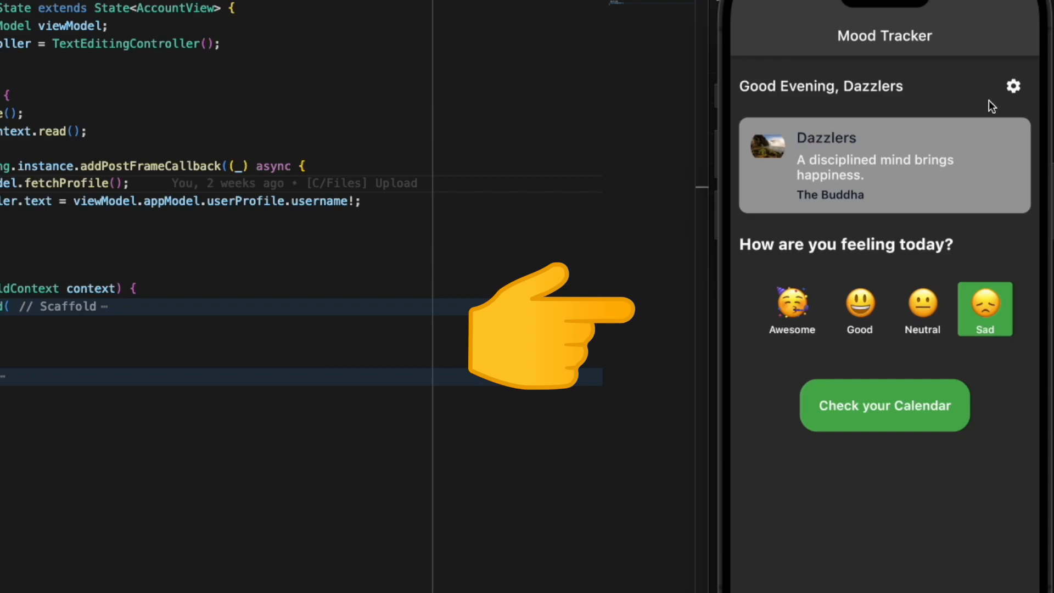
{"action": "left_click", "coordinate": [1014, 86]}
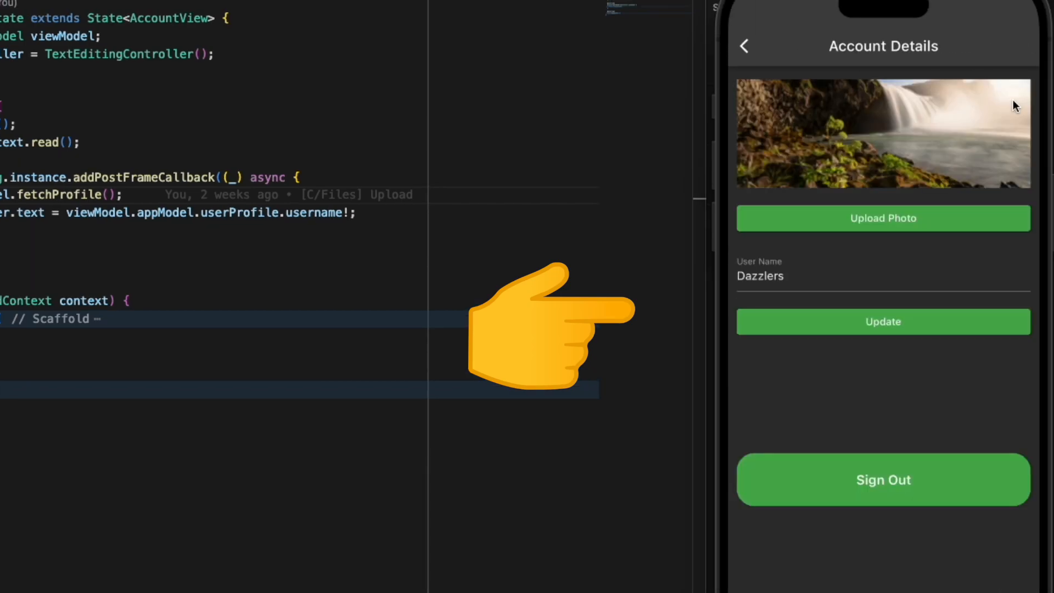